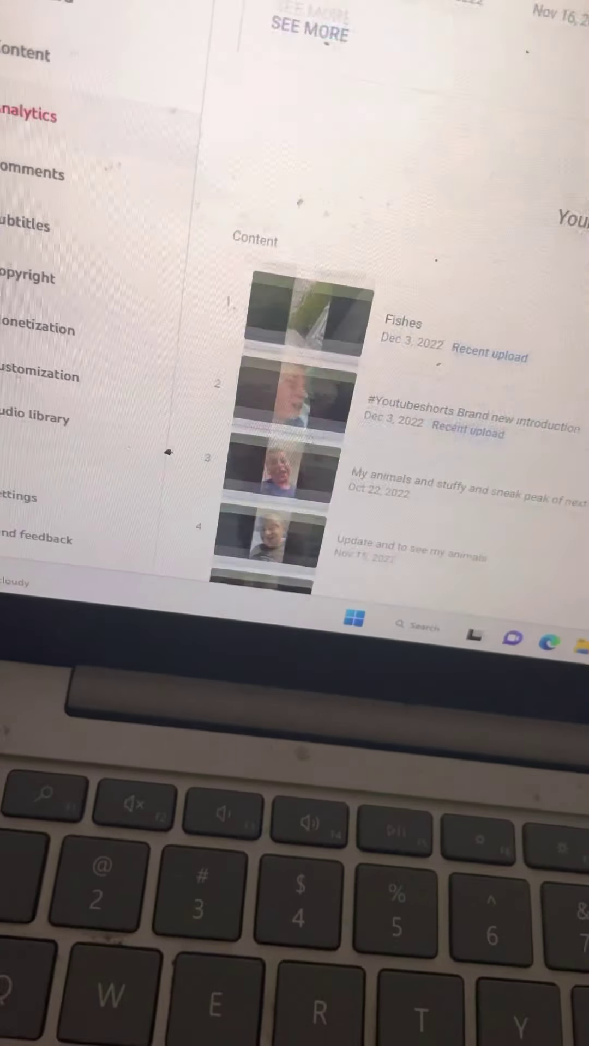
Show the Geography report's country table, led by United States, India and Indonesia
scroll(down, 3)
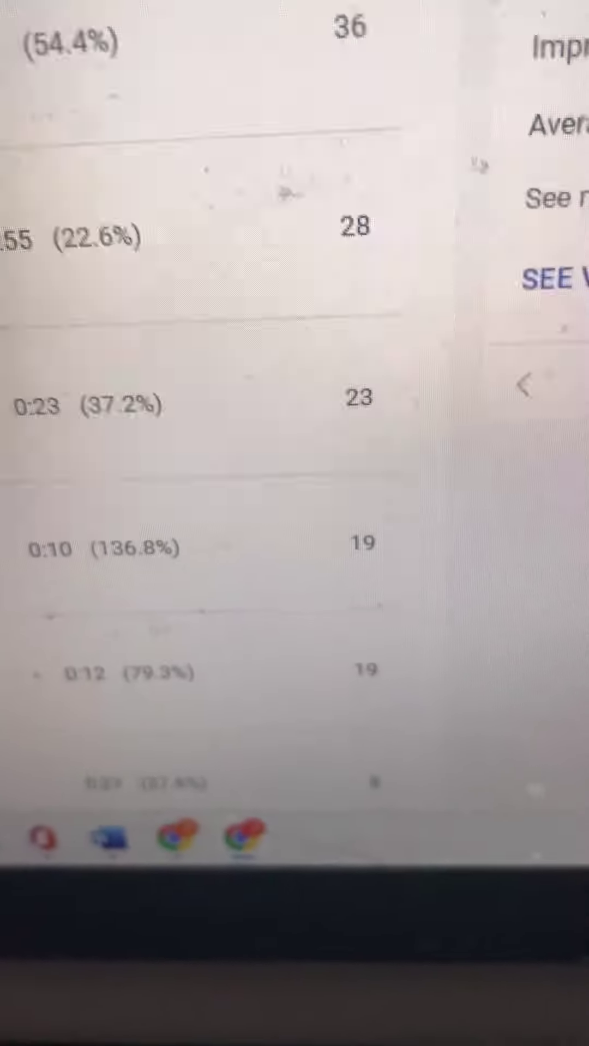
scroll(down, 3)
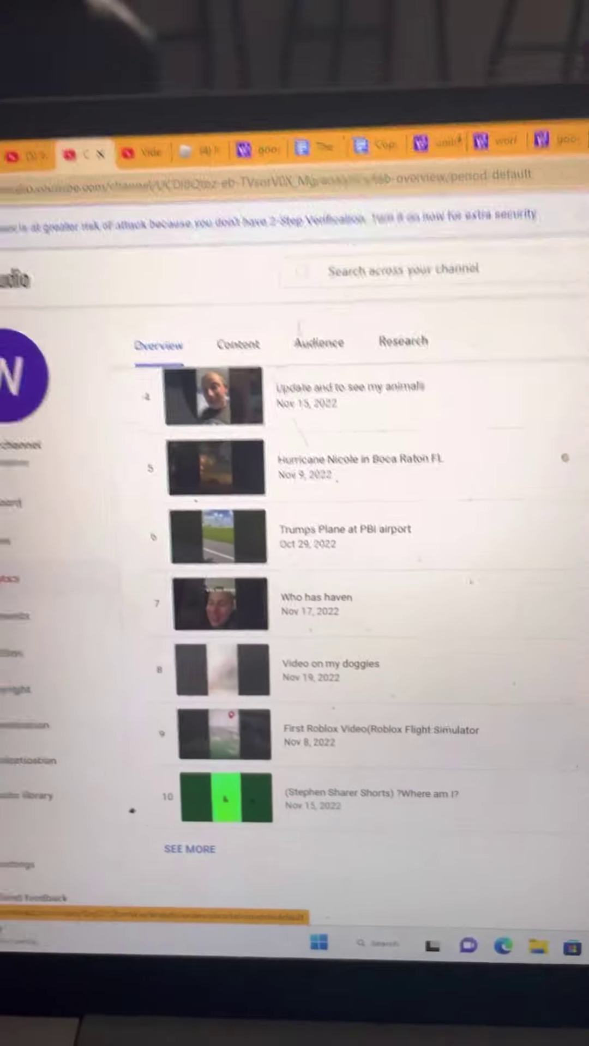
click(239, 344)
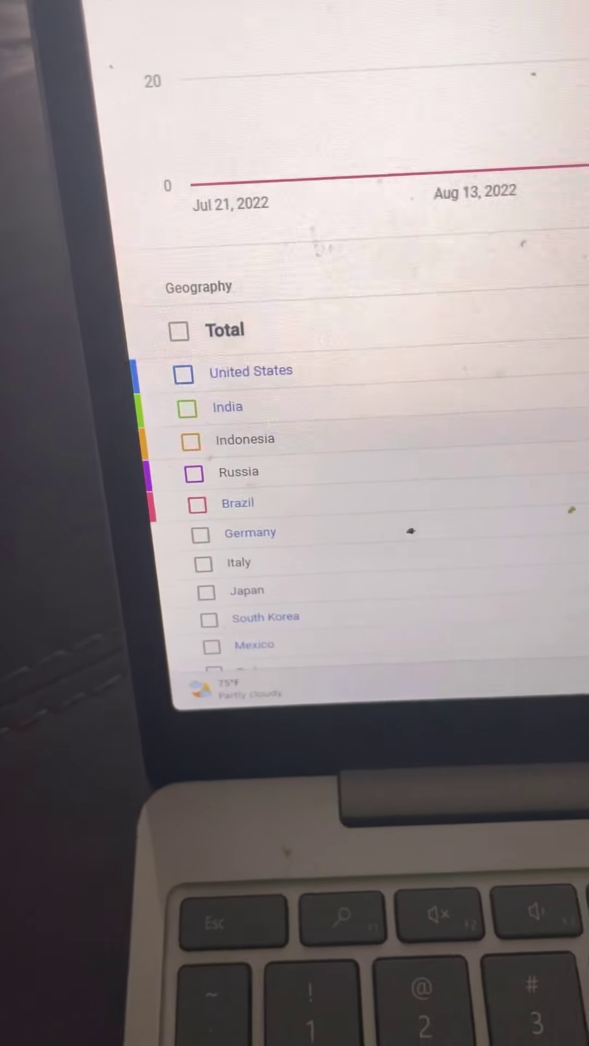
scroll(down, 3)
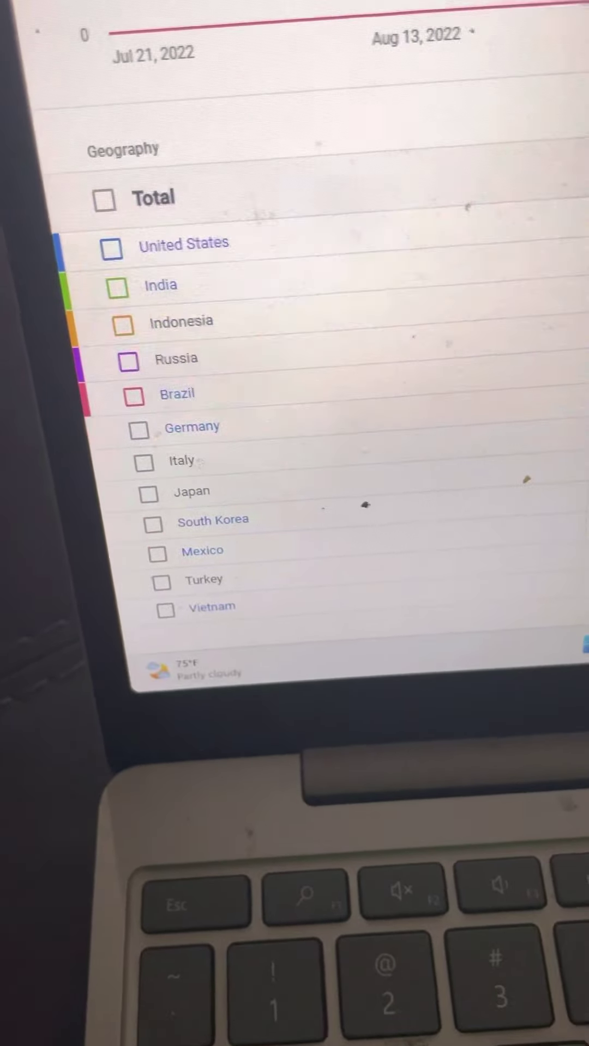